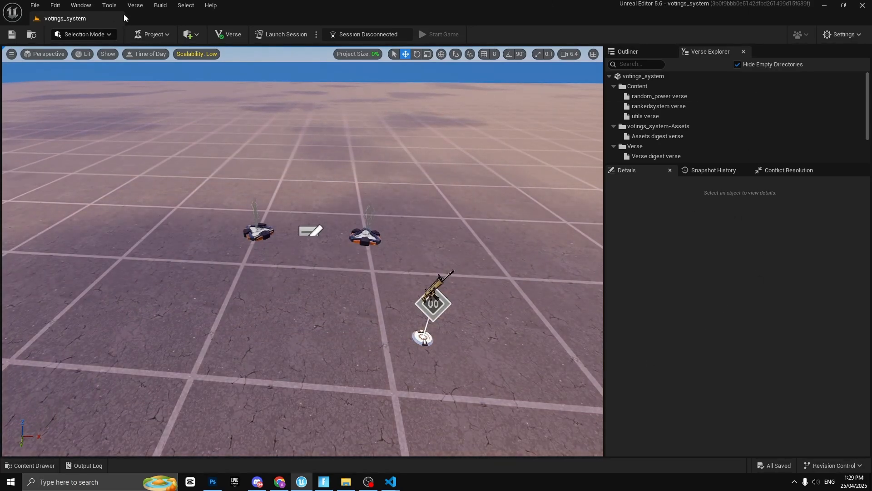
# - Add a new Verse file to votings_system after reviewing the Verse Device template
pyautogui.click(135, 5)
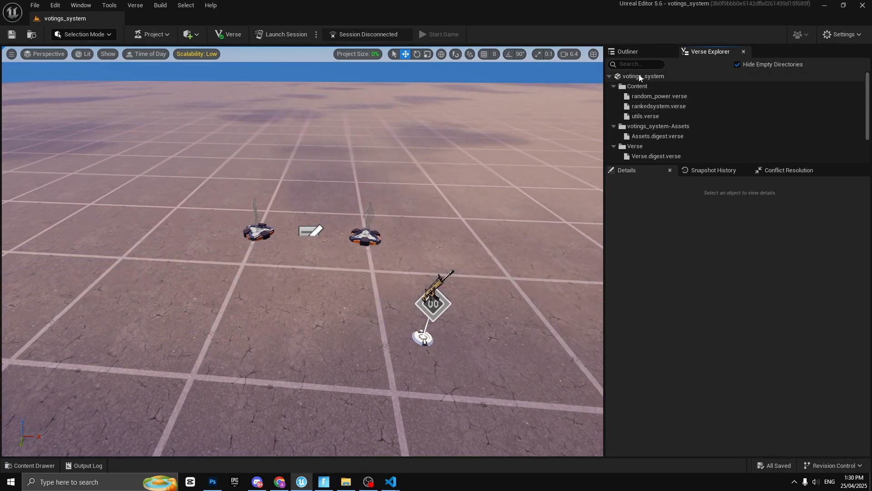
pyautogui.click(644, 77)
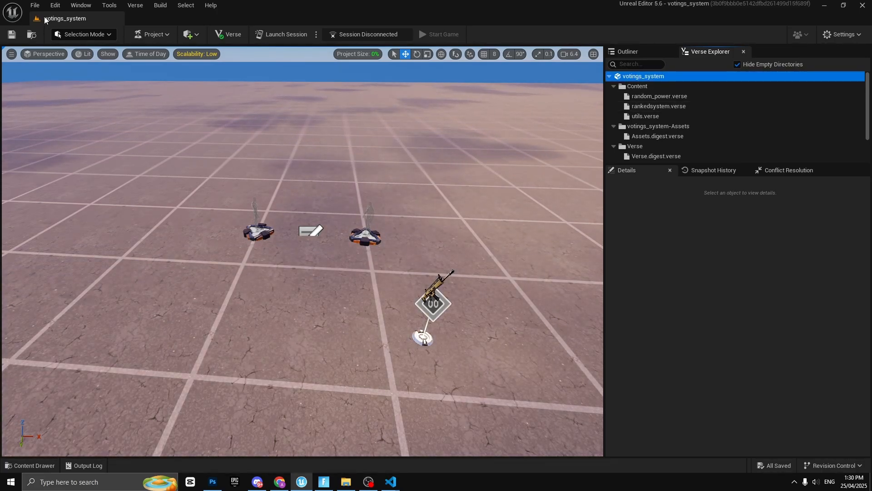
pyautogui.rightClick(643, 76)
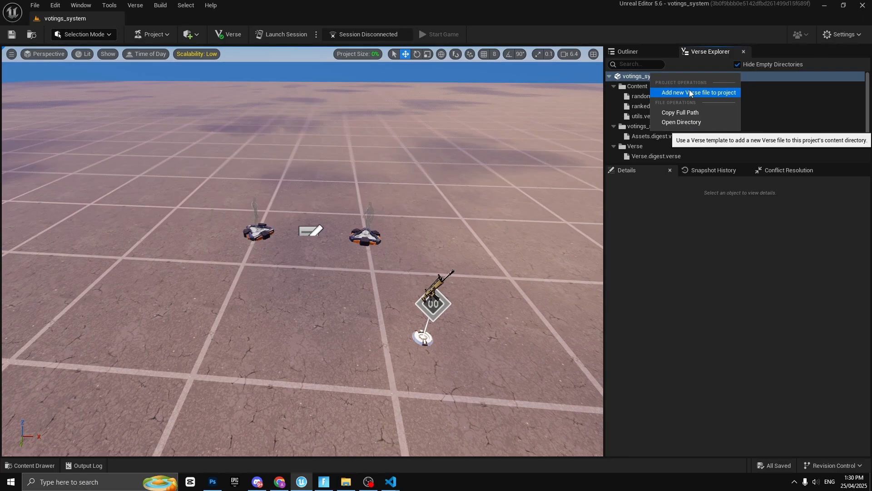
pyautogui.moveTo(688, 93)
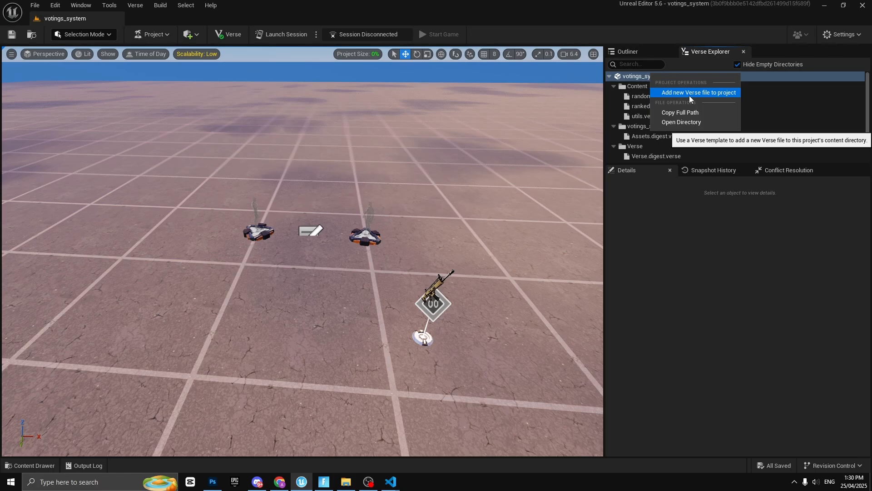
pyautogui.click(698, 92)
pyautogui.write('hello')
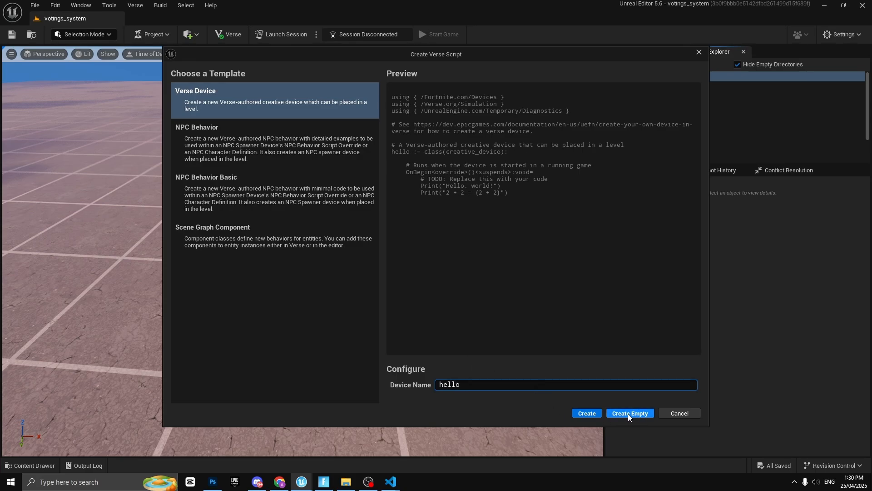
pyautogui.moveTo(586, 413)
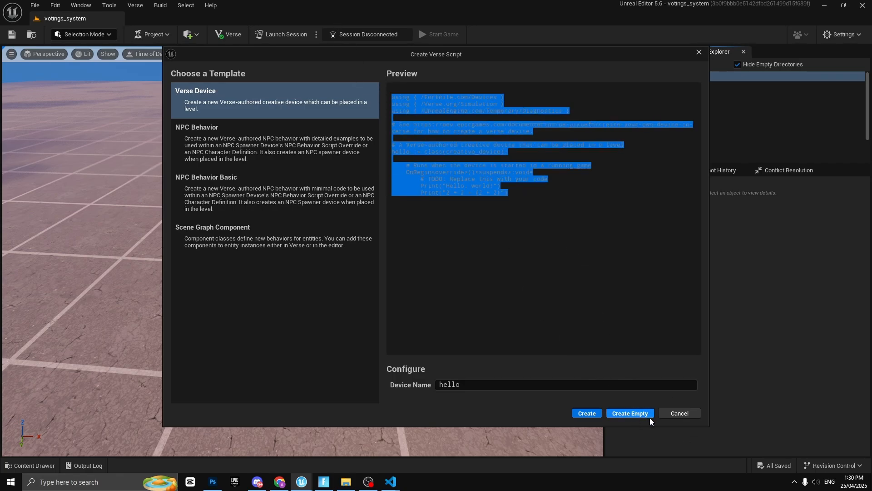
pyautogui.click(629, 413)
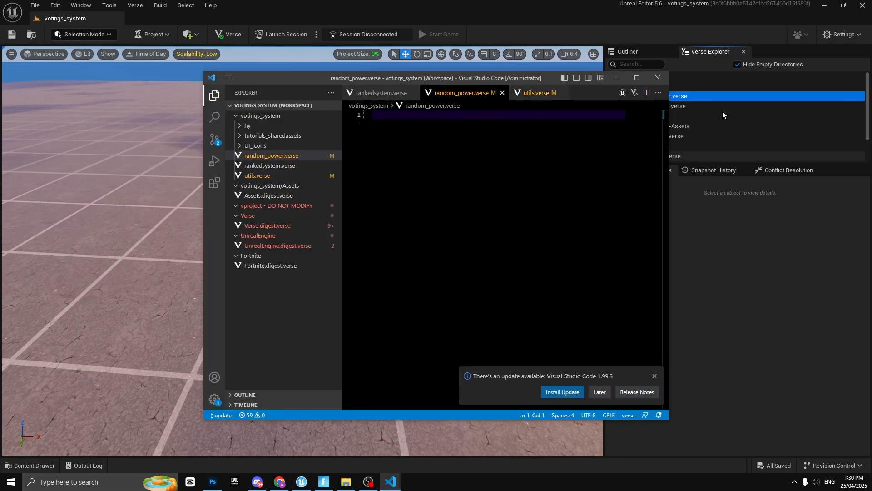
pyautogui.moveTo(385, 137)
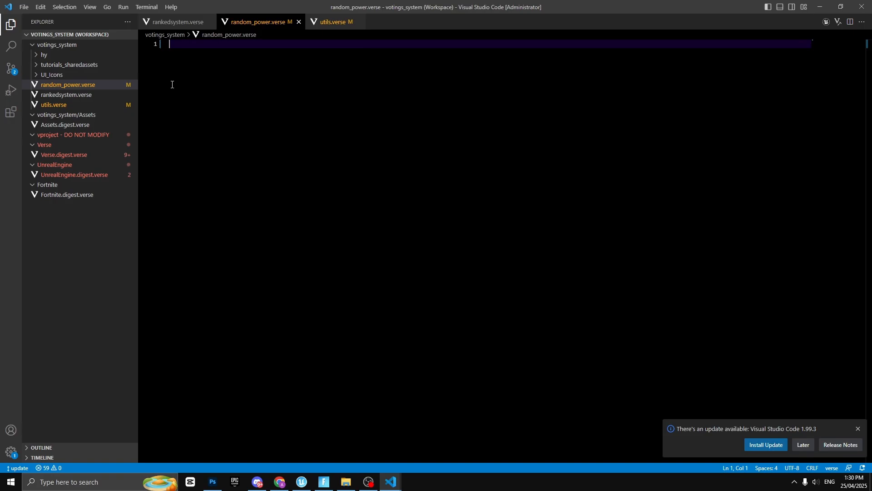
pyautogui.moveTo(185, 69)
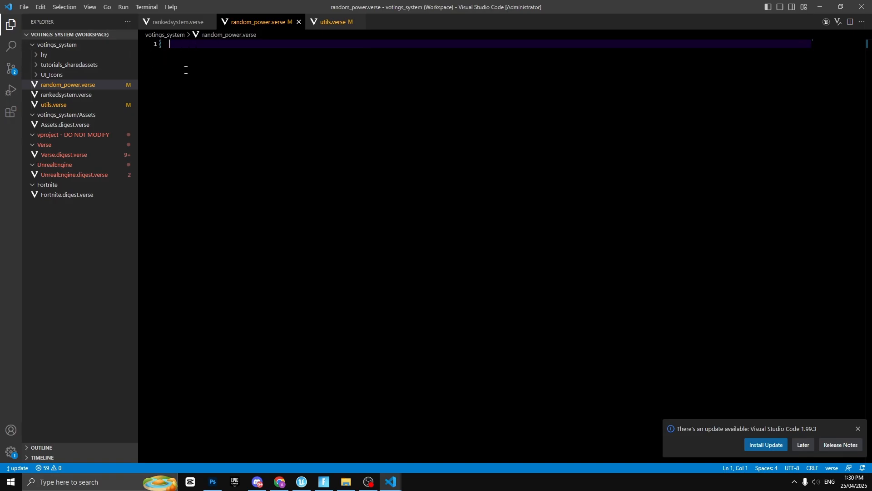
pyautogui.moveTo(273, 203)
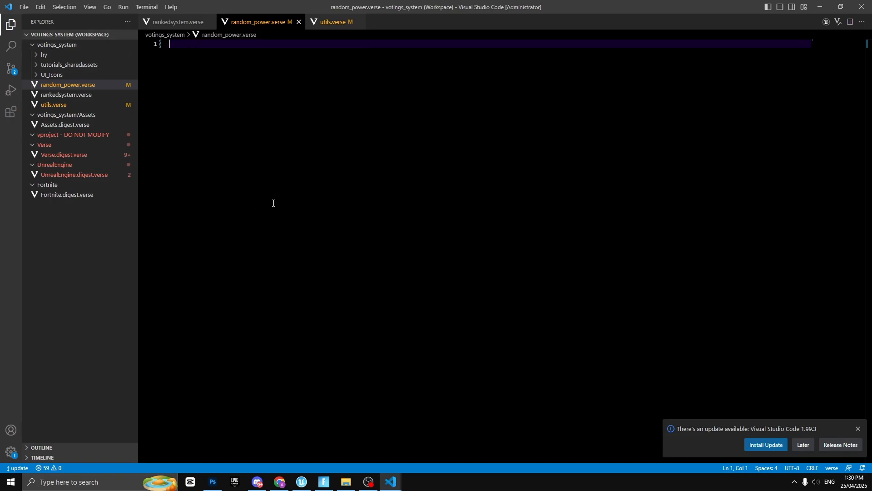
pyautogui.moveTo(294, 245)
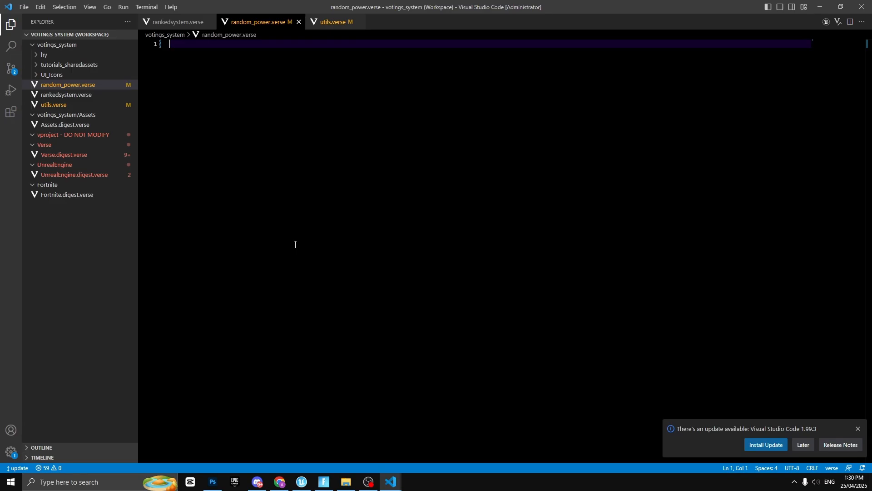
pyautogui.moveTo(818, 7)
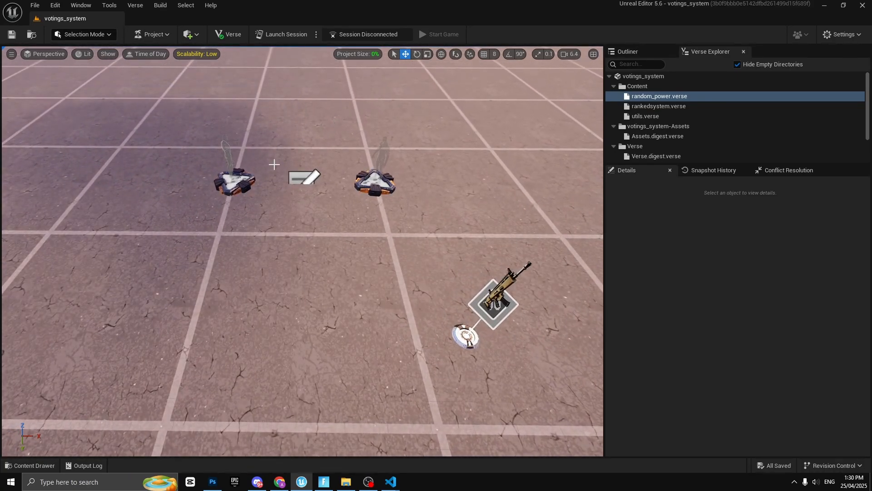
# - Place the voting_poi device between the pads and expand its VotingCandidates entries
pyautogui.click(30, 464)
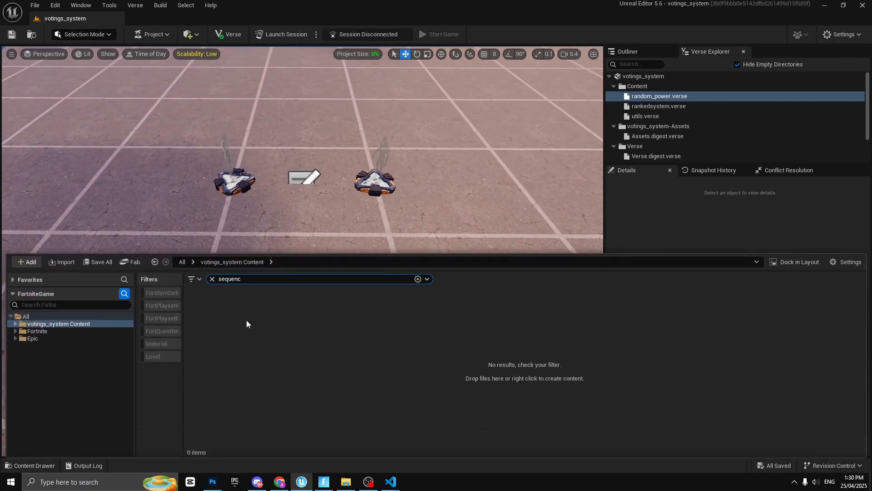
pyautogui.click(211, 278)
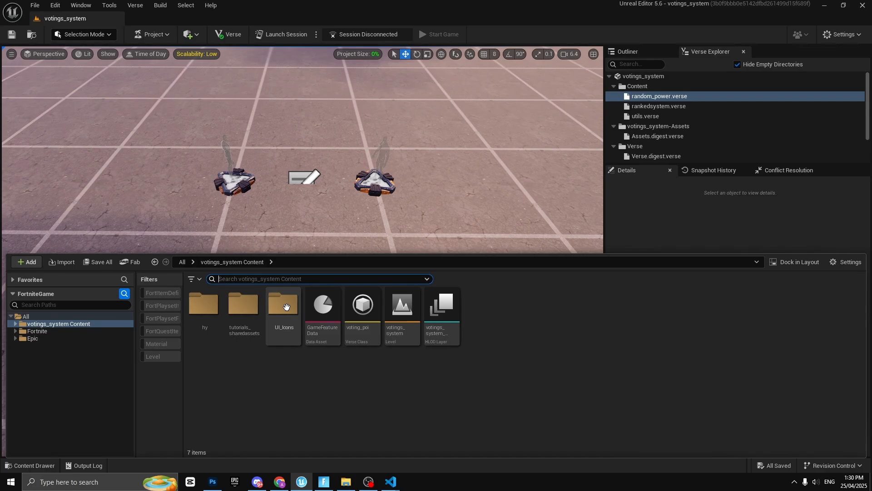
pyautogui.write('verse')
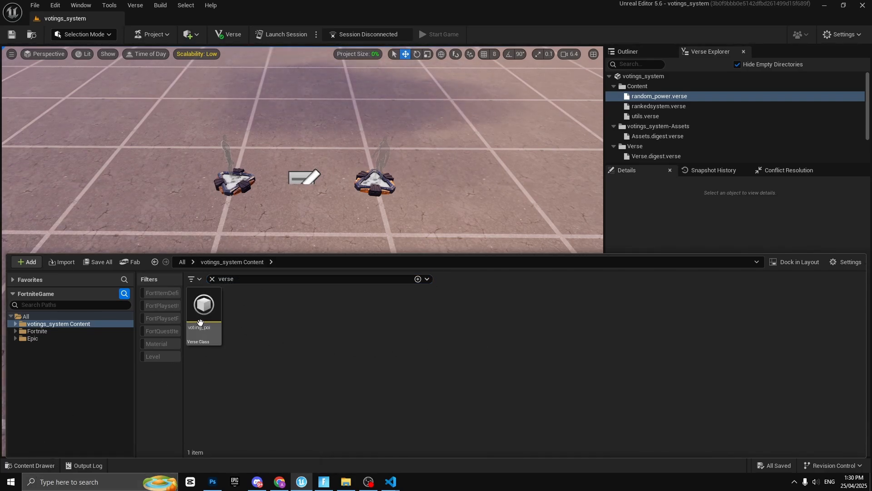
pyautogui.moveTo(203, 305); pyautogui.dragTo(305, 220)
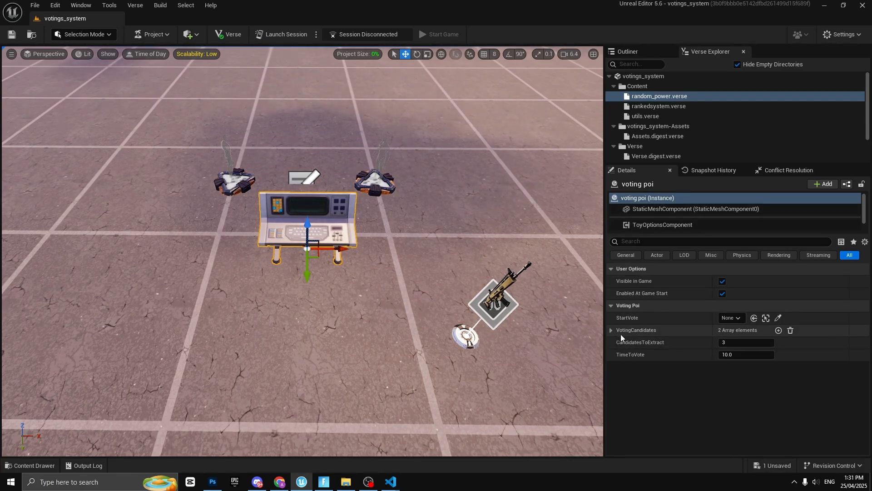
pyautogui.click(611, 330)
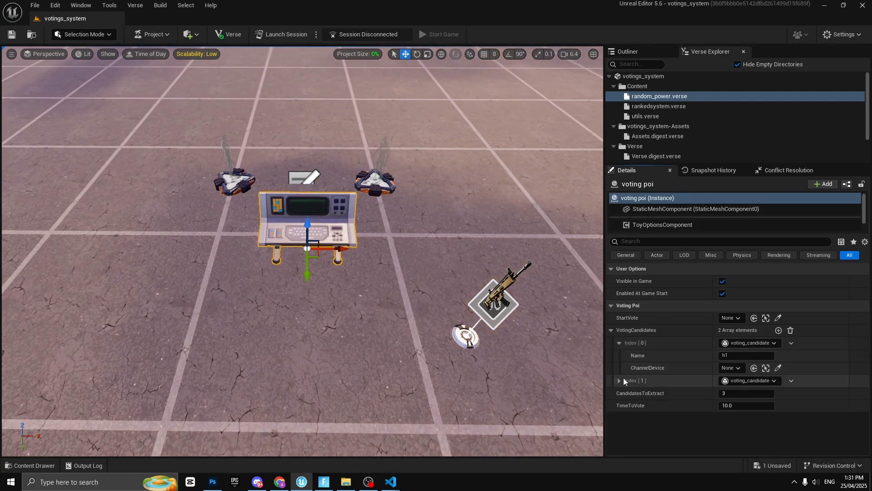
pyautogui.click(619, 380)
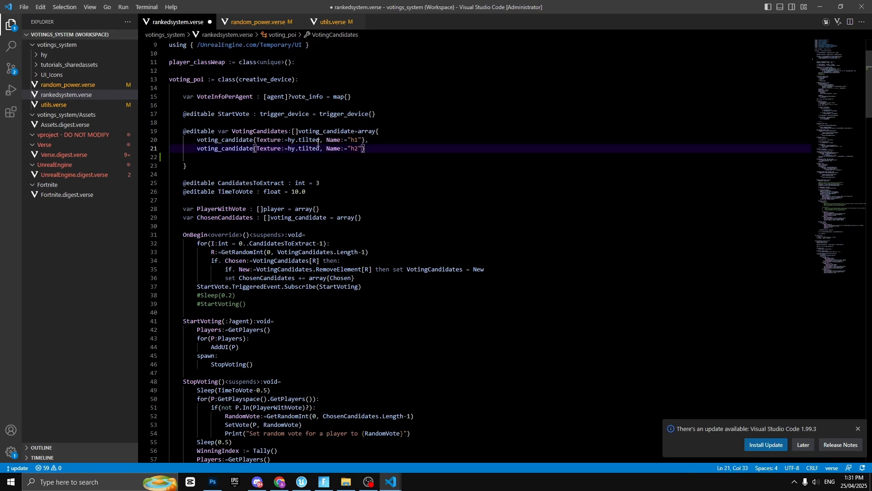
# - Add an extra entry line after h2 in rankedsystem.verse, then undo it
pyautogui.doubleClick(307, 139)
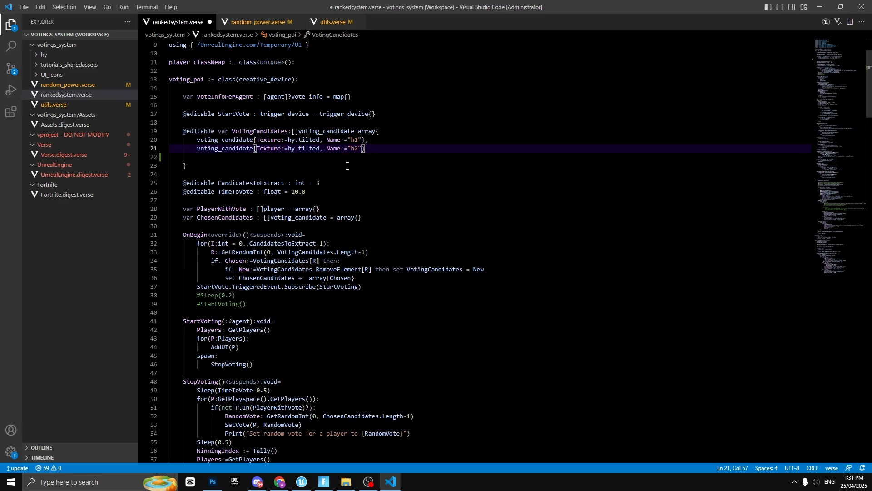
pyautogui.moveTo(320, 158)
pyautogui.write(',')
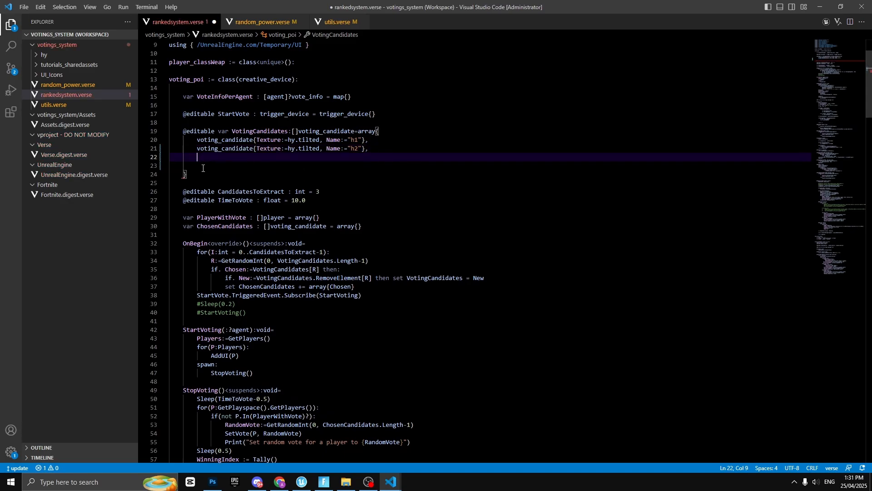
pyautogui.press('Backspace')
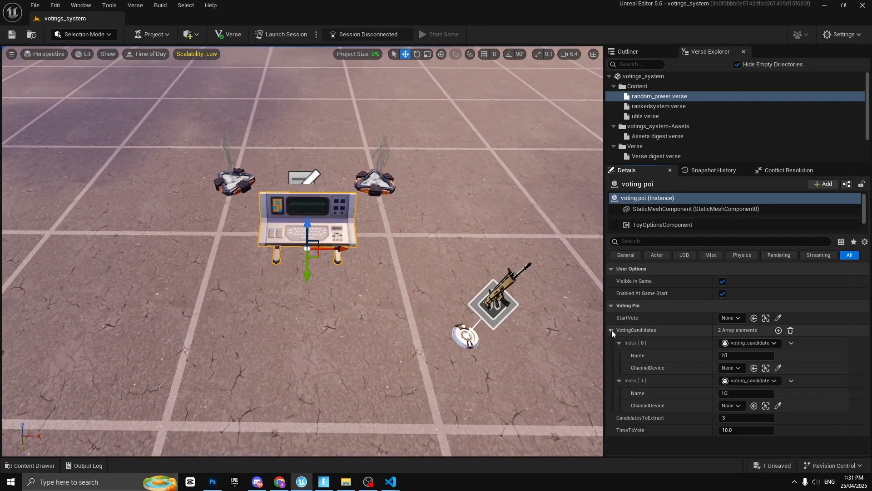
# - Expand VotingCandidates to view Index 0 (h1) and Index 1 (h2) without channel devices
pyautogui.click(610, 329)
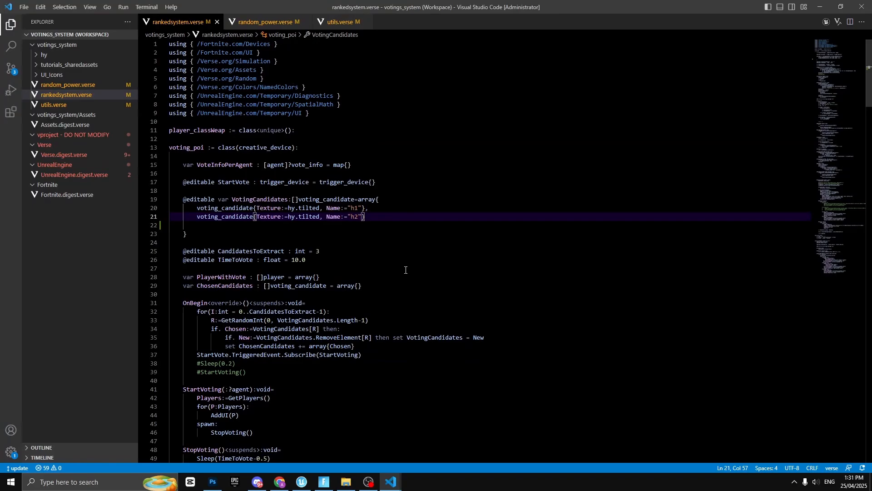
pyautogui.moveTo(386, 183)
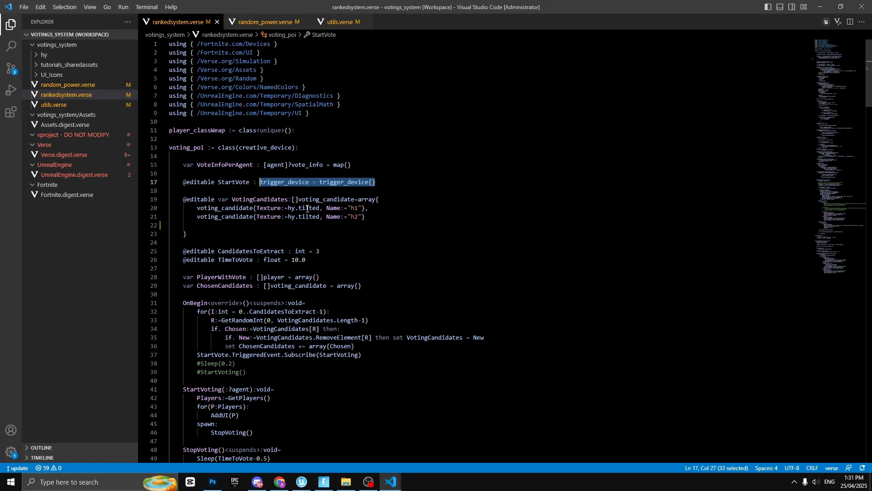
pyautogui.moveTo(300, 481)
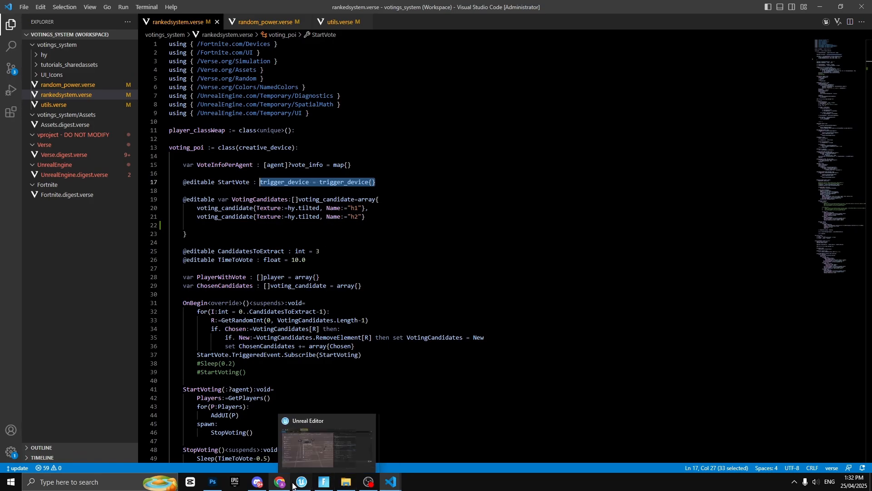
# - Place a Trigger activating at Game Start and save the Trigger and voting poi
pyautogui.click(300, 481)
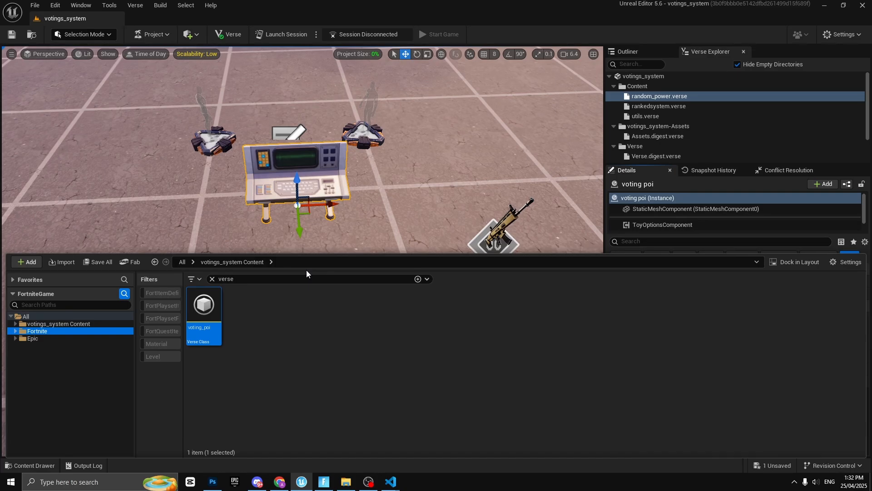
pyautogui.write('trigger')
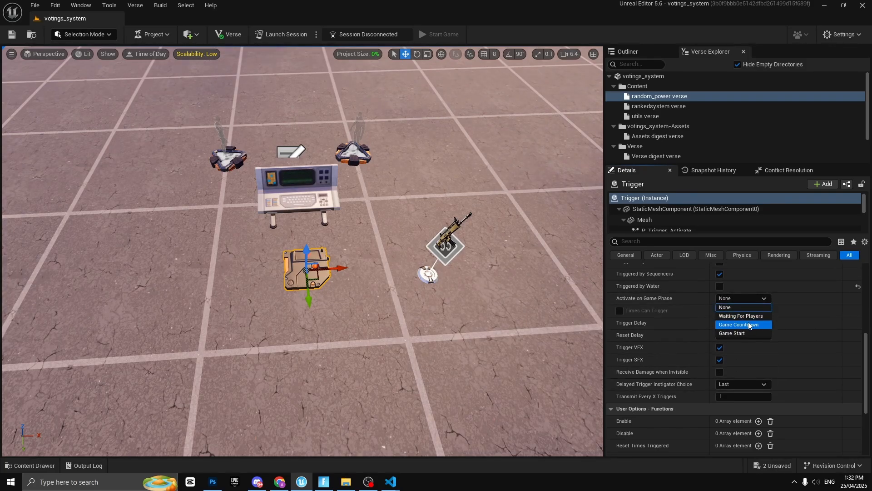
pyautogui.click(741, 325)
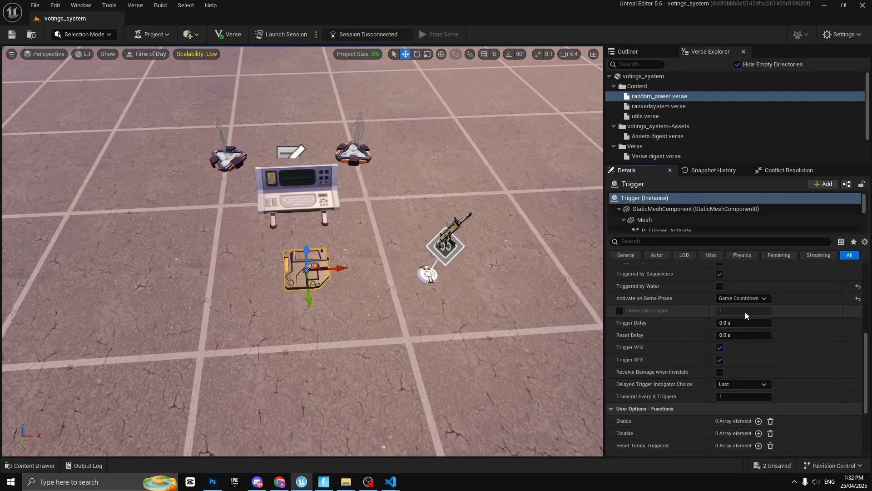
pyautogui.click(743, 297)
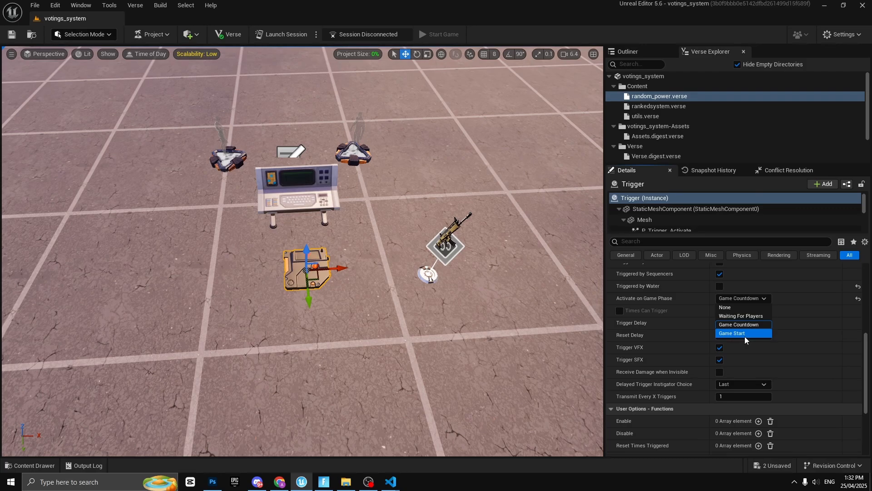
pyautogui.click(731, 332)
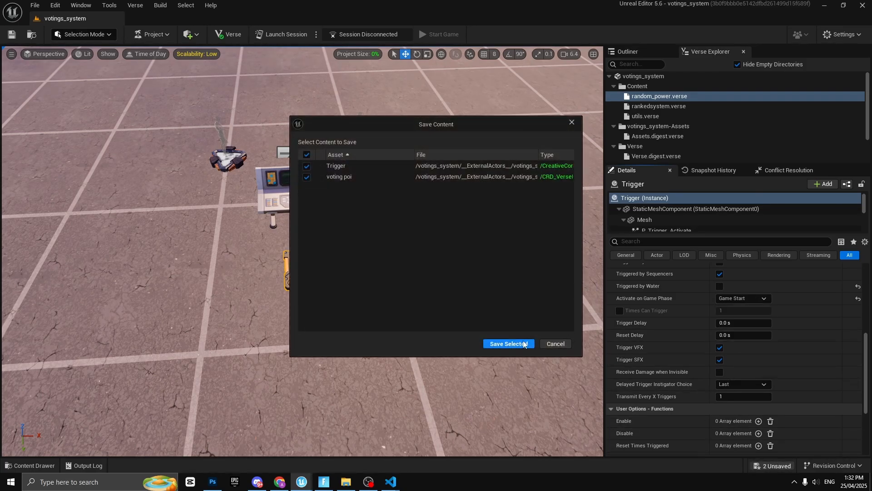
pyautogui.click(507, 343)
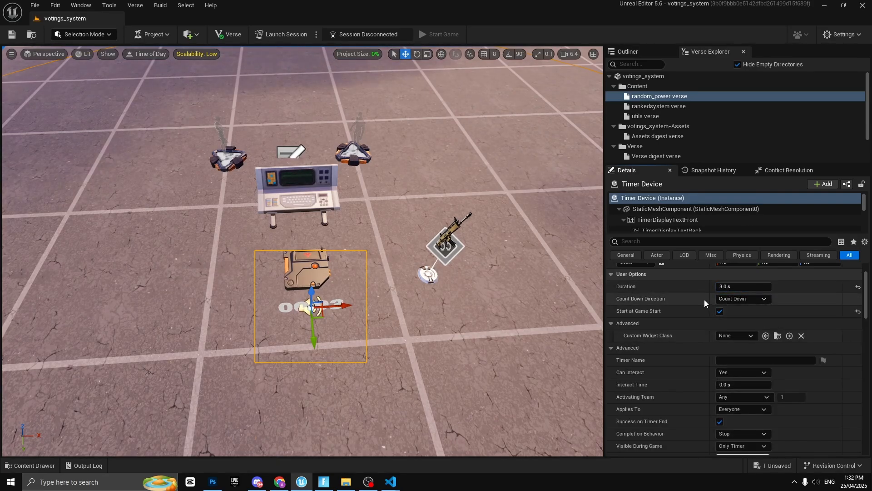
# - Set the Timer Device's Can Interact to Only Complete and make it reset on completion
pyautogui.click(742, 328)
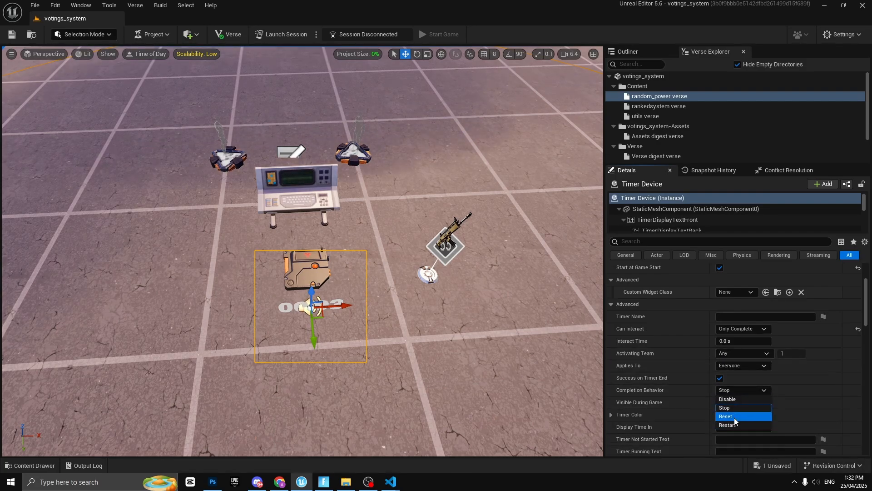
pyautogui.click(727, 416)
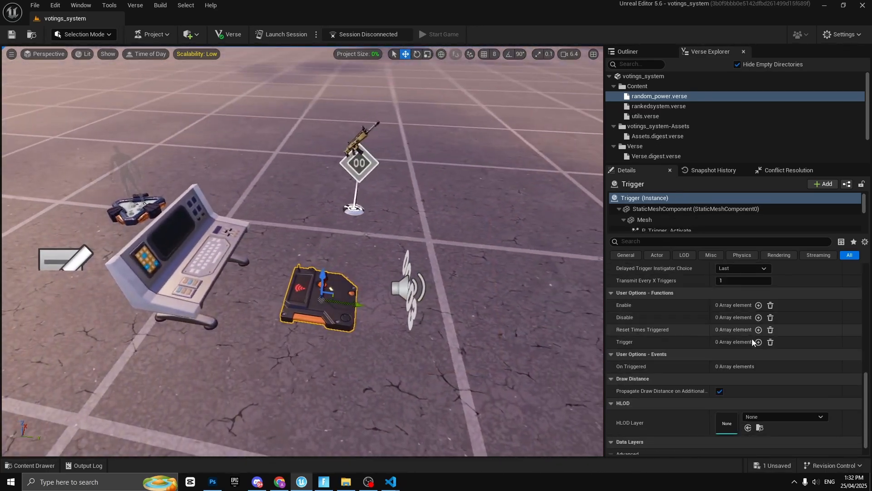
# - Add a Trigger function entry on the trigger targeting the Timer Device
pyautogui.click(758, 341)
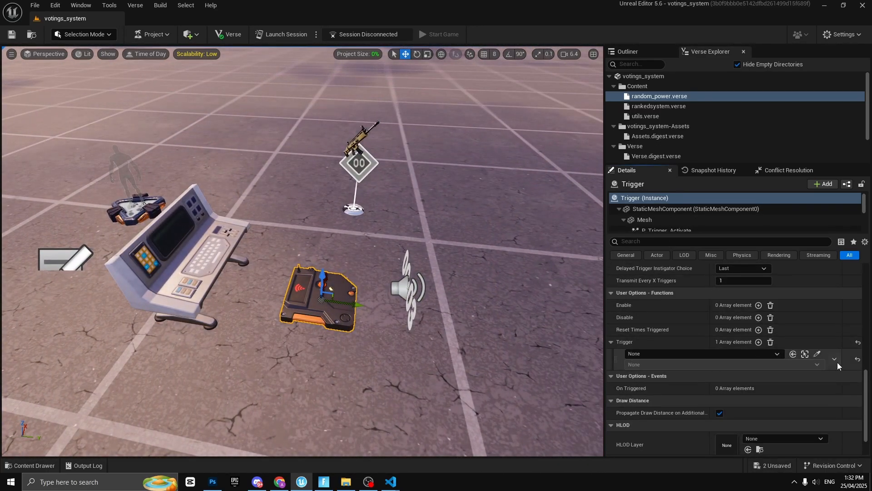
pyautogui.click(700, 354)
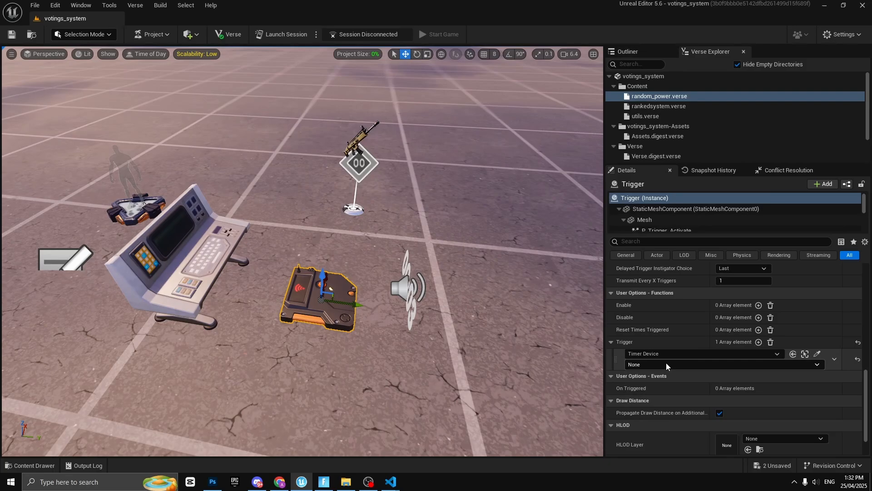
pyautogui.click(178, 250)
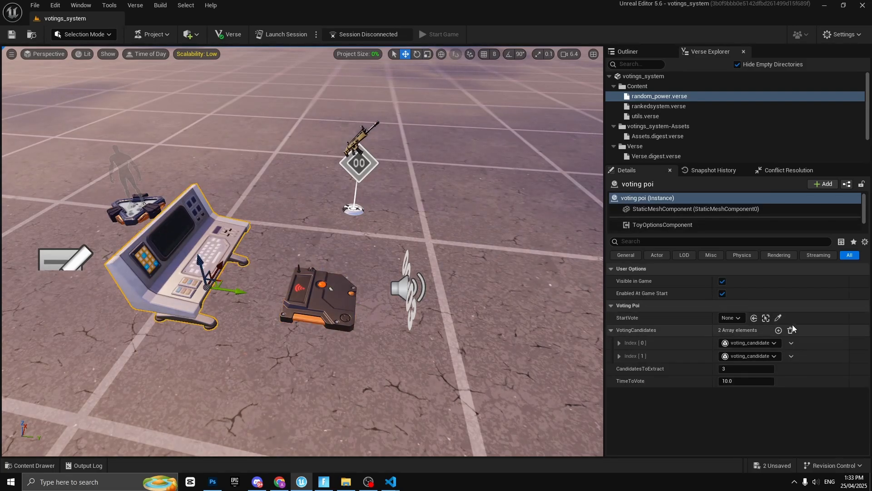
# - Set voting poi StartVote to Trigger, CandidatesToExtract to 2 and TimeToVote to 7.0
pyautogui.click(730, 317)
pyautogui.write('2')
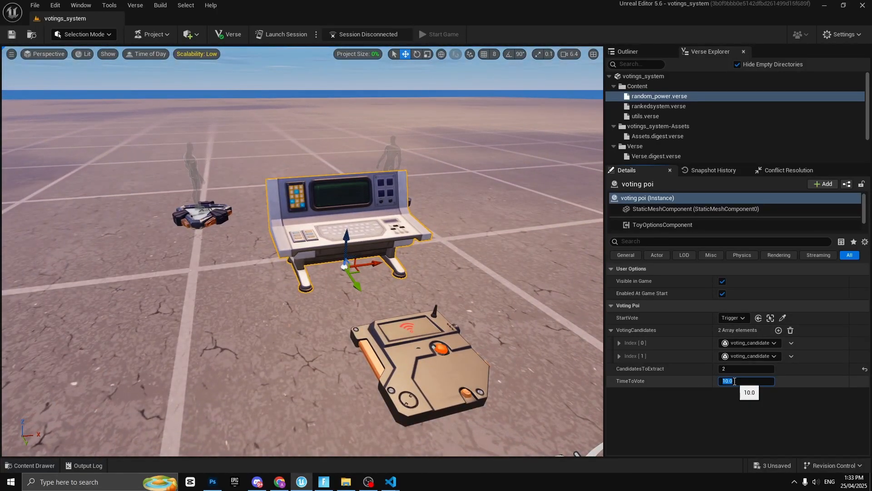
pyautogui.write('7.0')
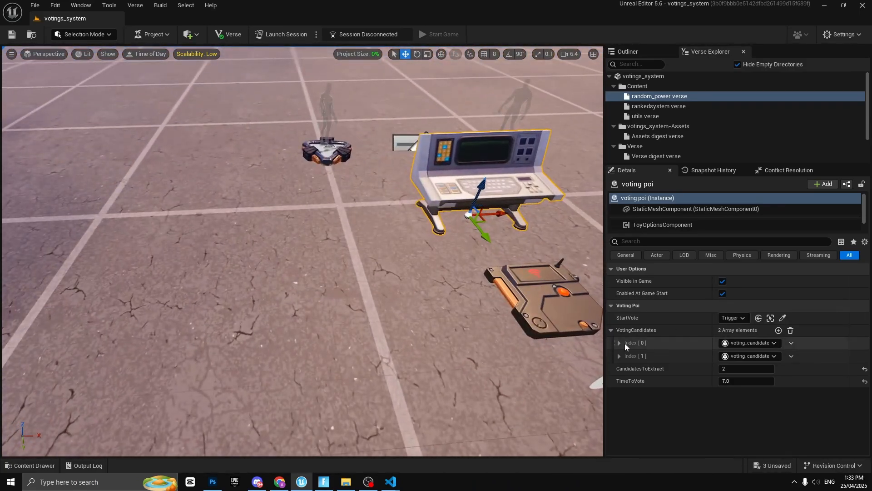
# - Expand candidate Index [0] and open the votings_system Content folder
pyautogui.click(618, 342)
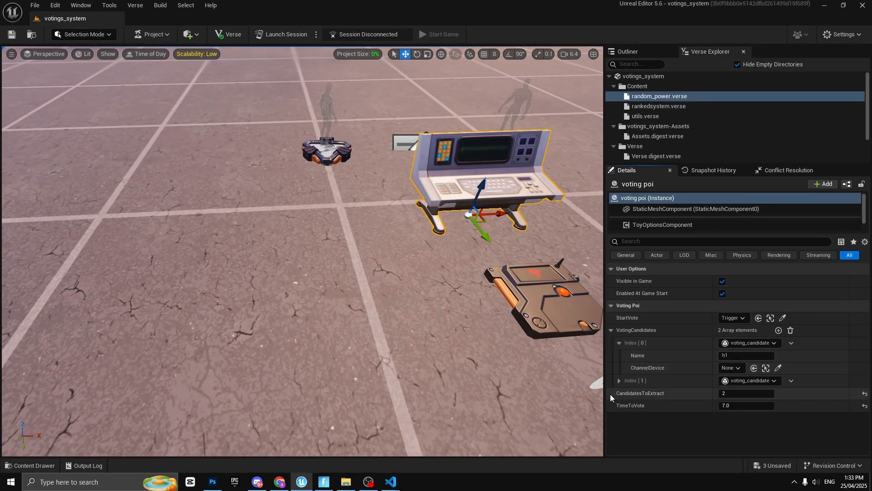
pyautogui.click(619, 381)
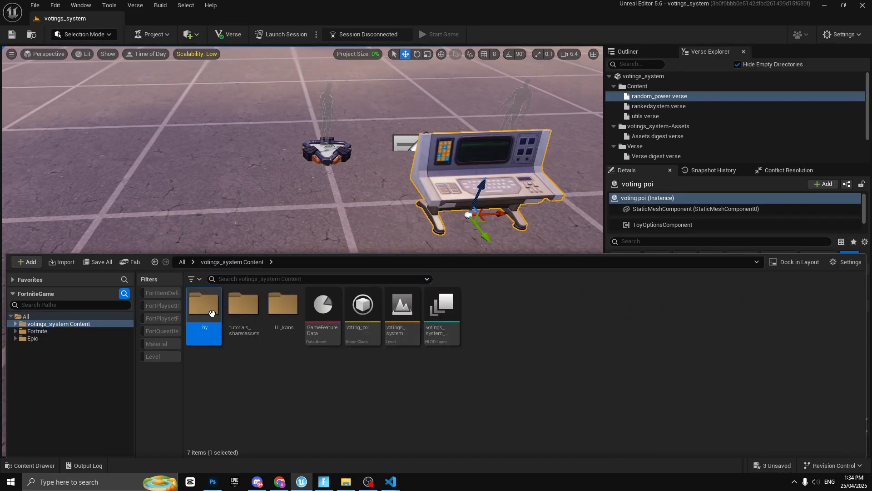
# - Open the hy folder, preview the black texture, then open tilted
pyautogui.doubleClick(203, 304)
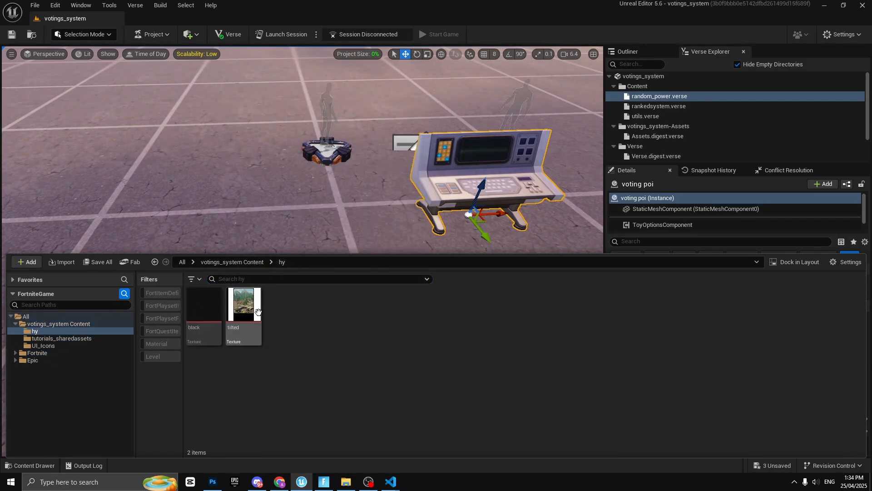
pyautogui.click(203, 305)
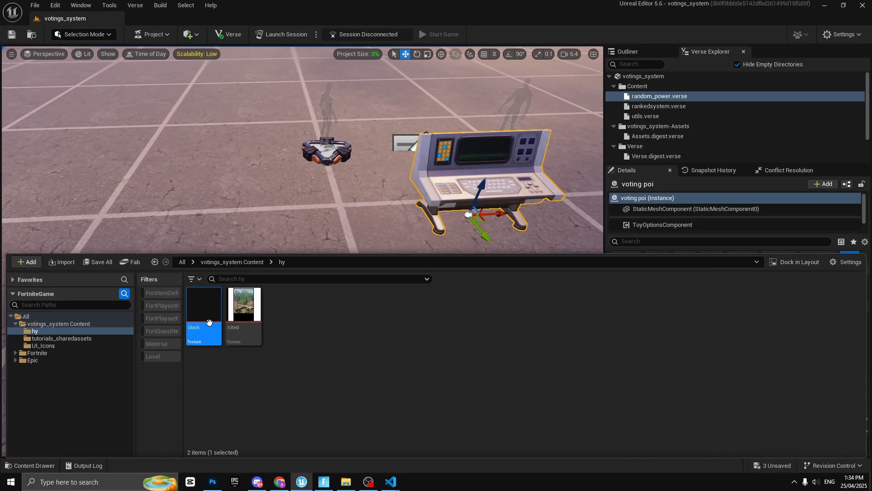
pyautogui.doubleClick(203, 306)
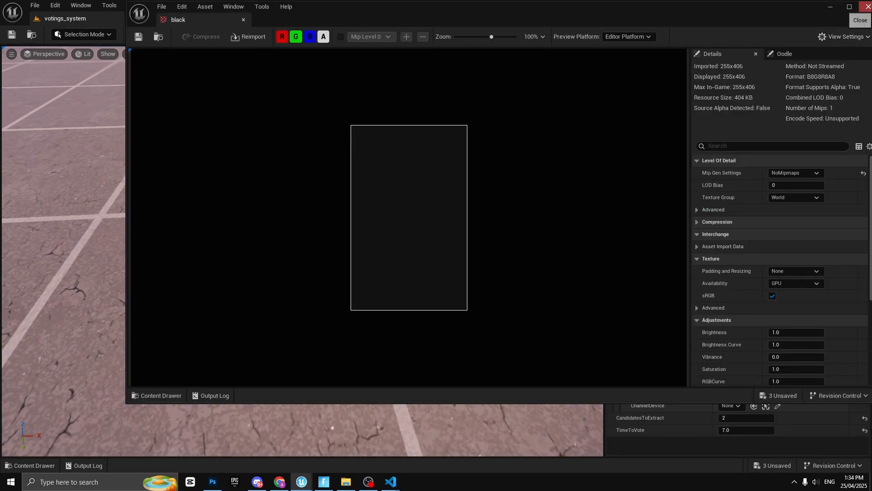
pyautogui.click(860, 20)
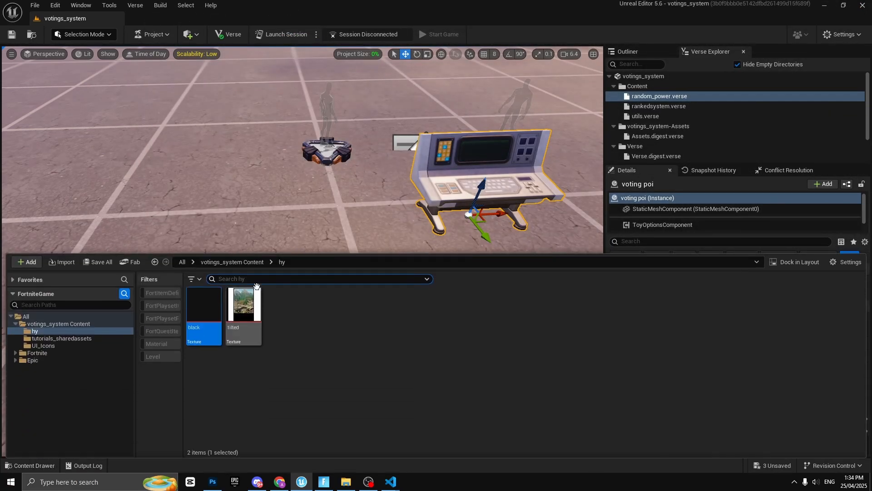
pyautogui.doubleClick(242, 305)
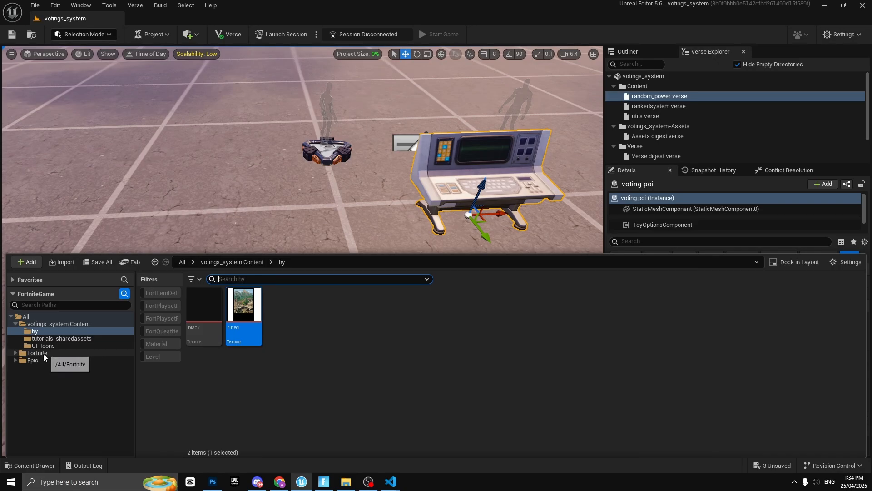
# - Browse the Fortnite device library and search 'class selec' to find the Class Selector
pyautogui.click(37, 352)
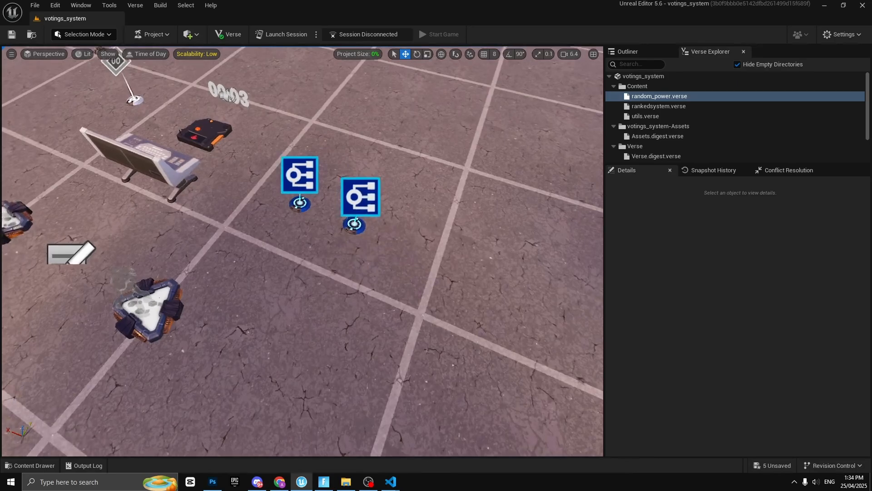
pyautogui.click(30, 465)
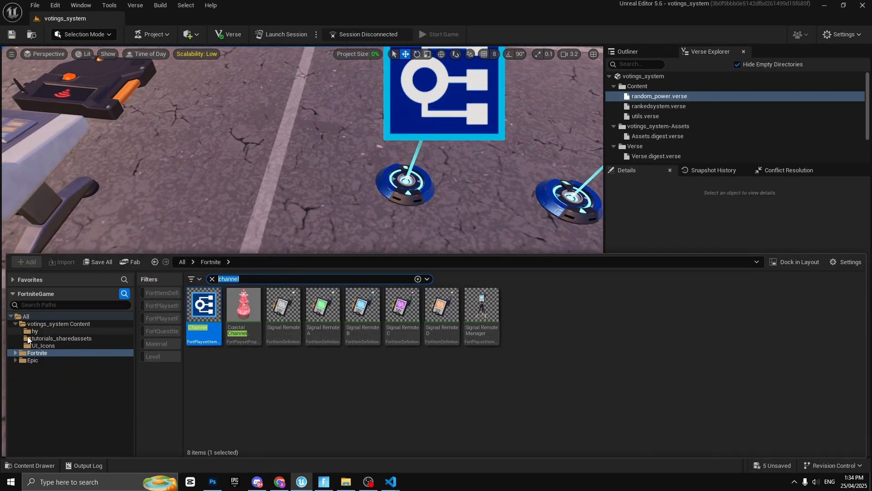
pyautogui.write('class selec')
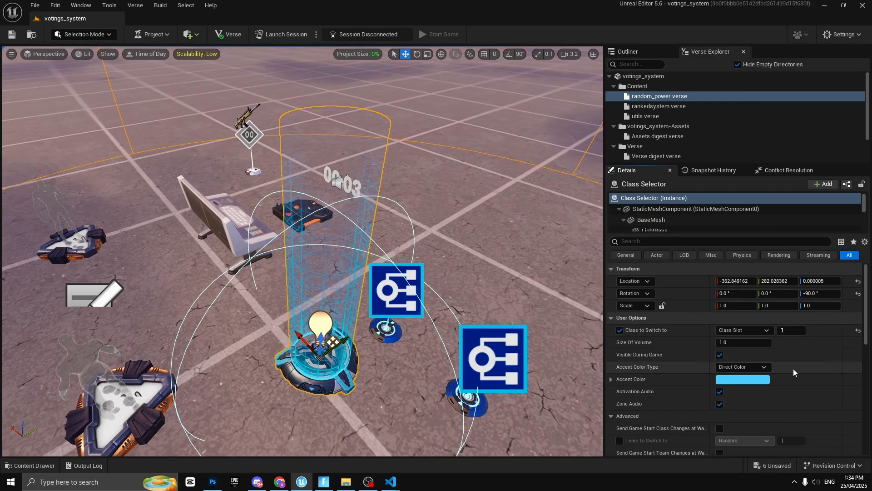
# - Add a Change Player to Class entry on the Class Selector and assign Channel2
pyautogui.scroll(-3)
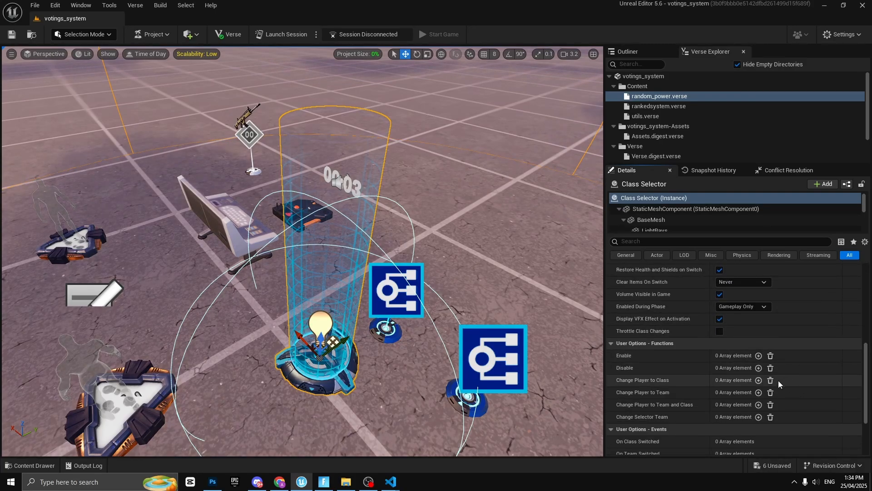
pyautogui.click(759, 379)
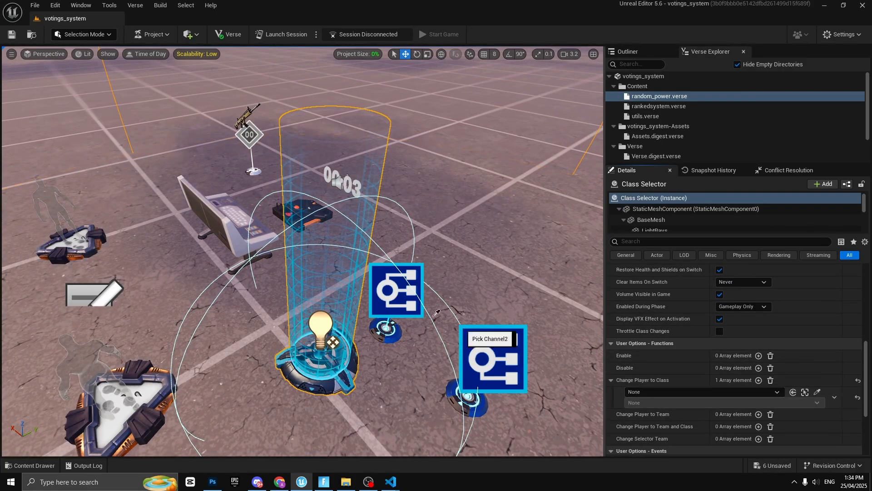
pyautogui.click(703, 391)
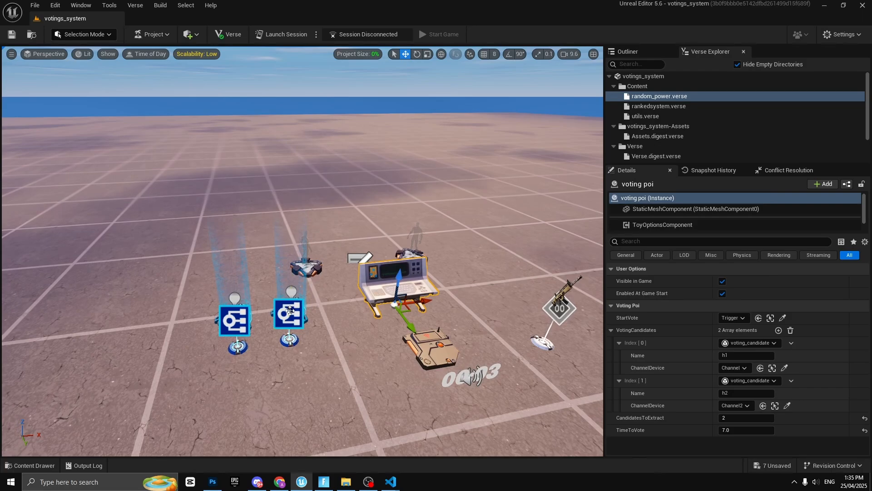
# - Deselect everything in the level by clicking empty viewport space
pyautogui.click(289, 311)
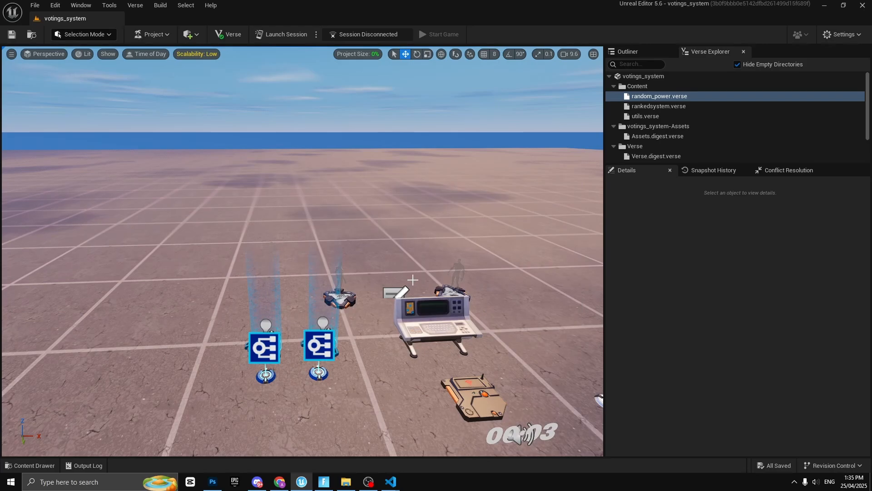
pyautogui.moveTo(212, 481)
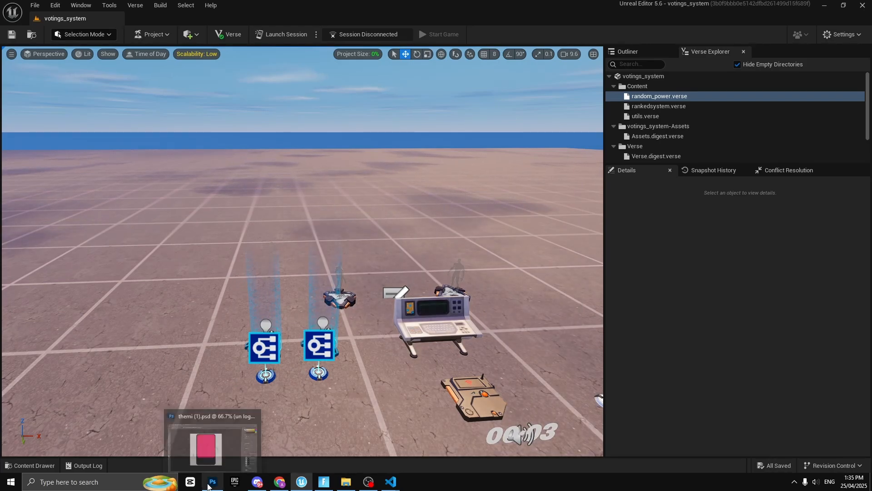
# - In Photoshop, show the clown logo layer on the pink card, then return to UEFN
pyautogui.click(212, 481)
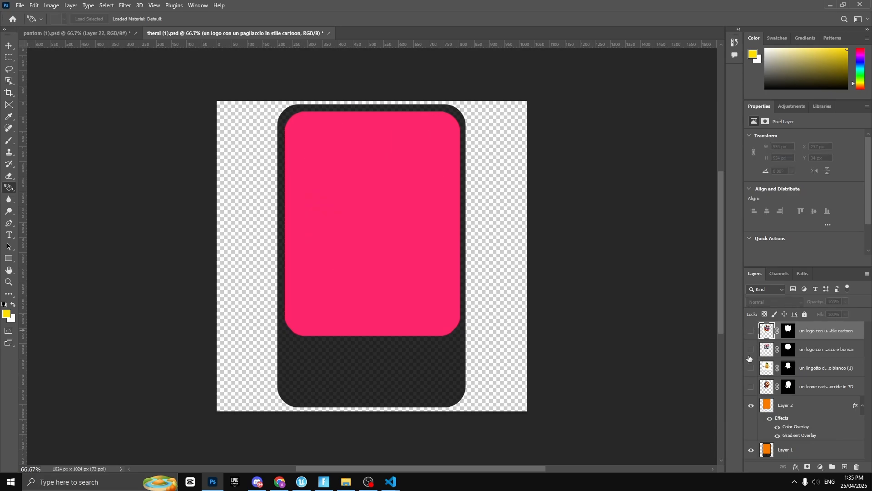
pyautogui.click(751, 330)
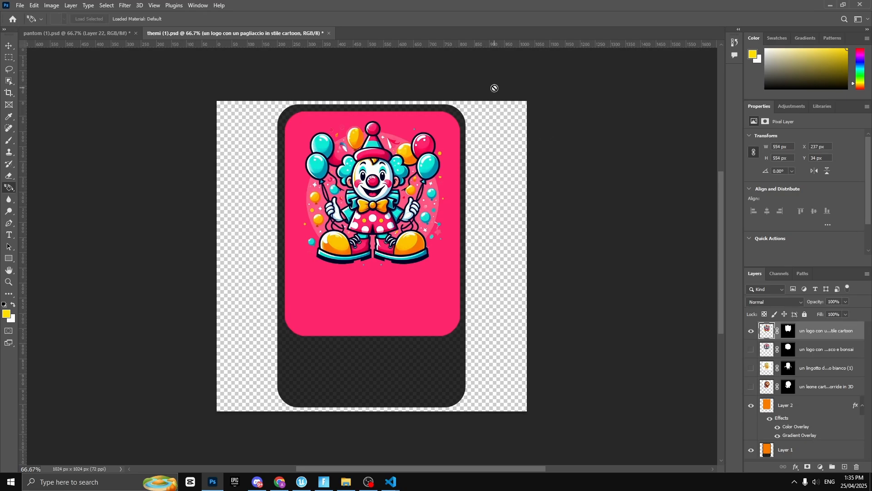
pyautogui.moveTo(272, 41)
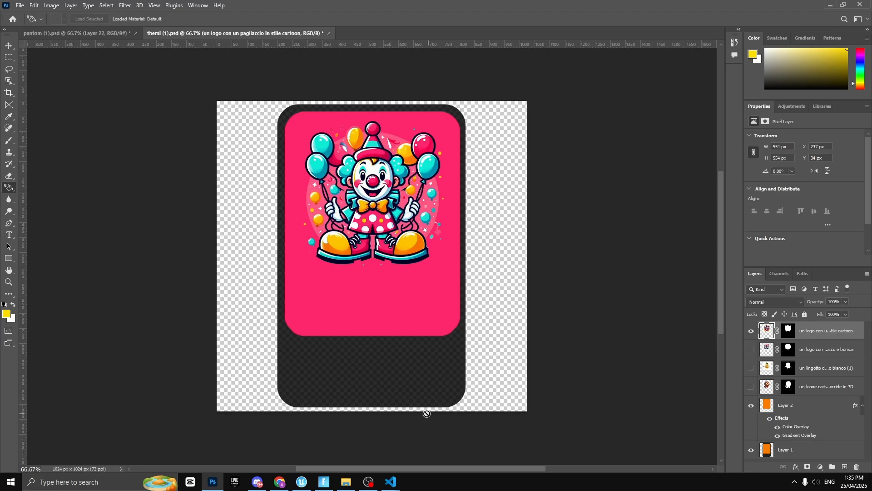
pyautogui.click(301, 482)
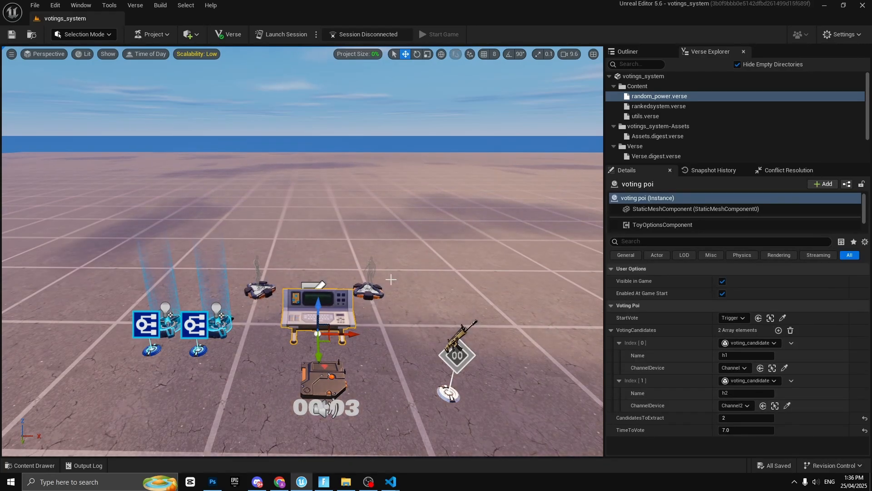
# - Search the device library for 'ver' and turn off Visible in Game for the voting poi
pyautogui.click(134, 5)
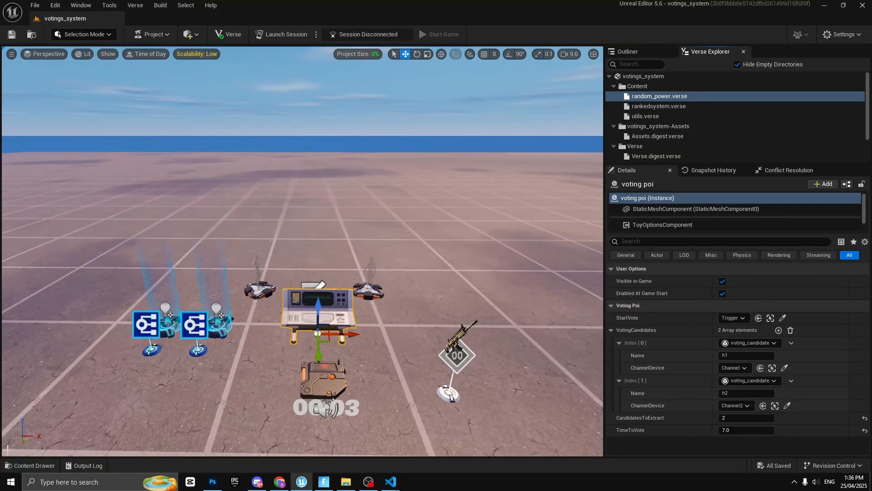
pyautogui.click(30, 466)
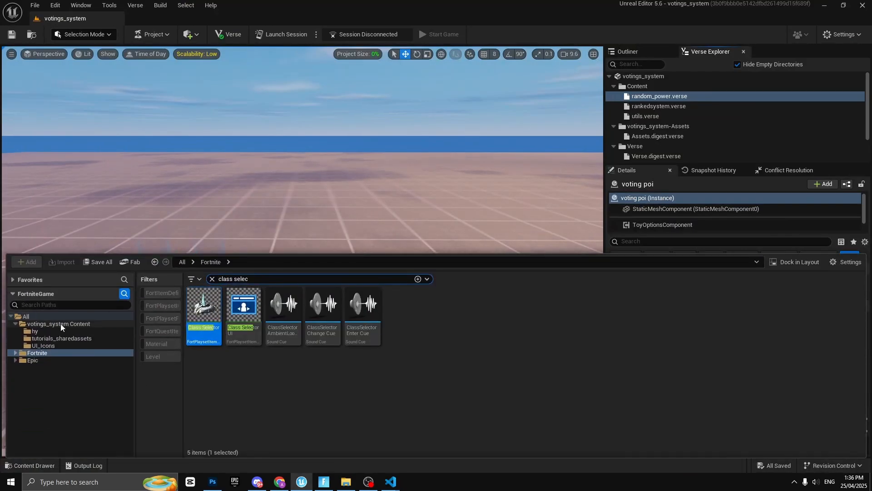
pyautogui.write('ver')
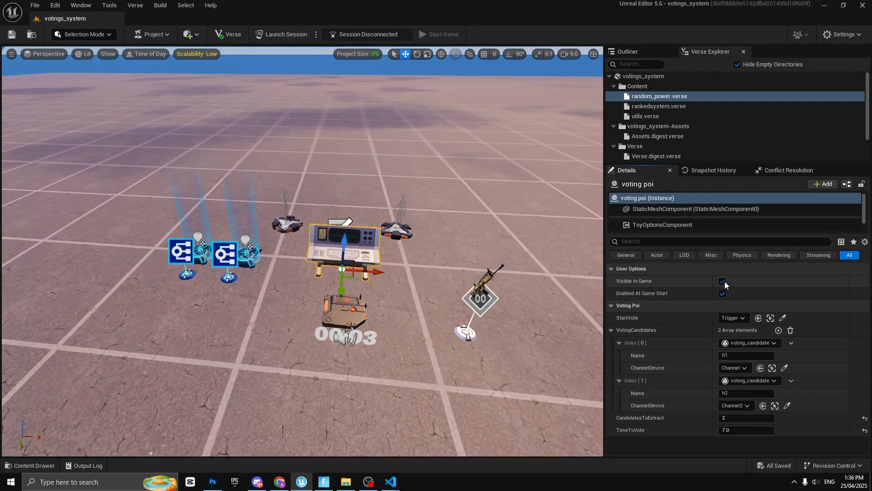
pyautogui.click(722, 280)
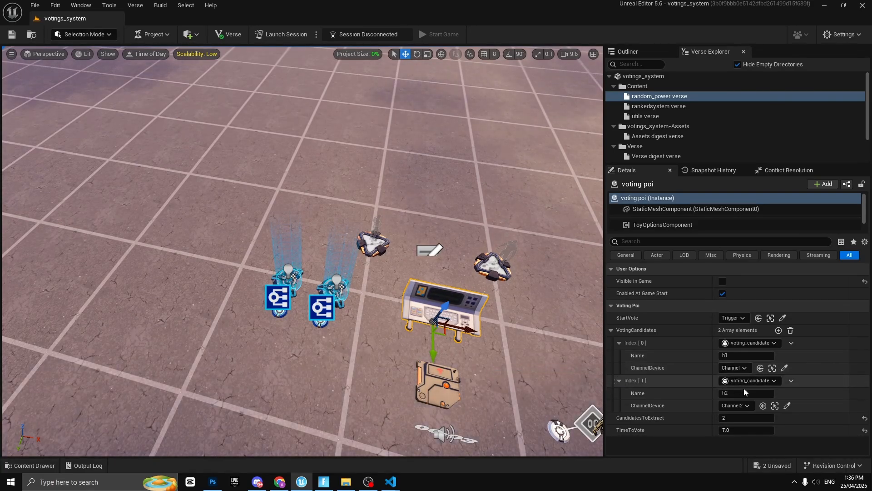
pyautogui.moveTo(734, 405)
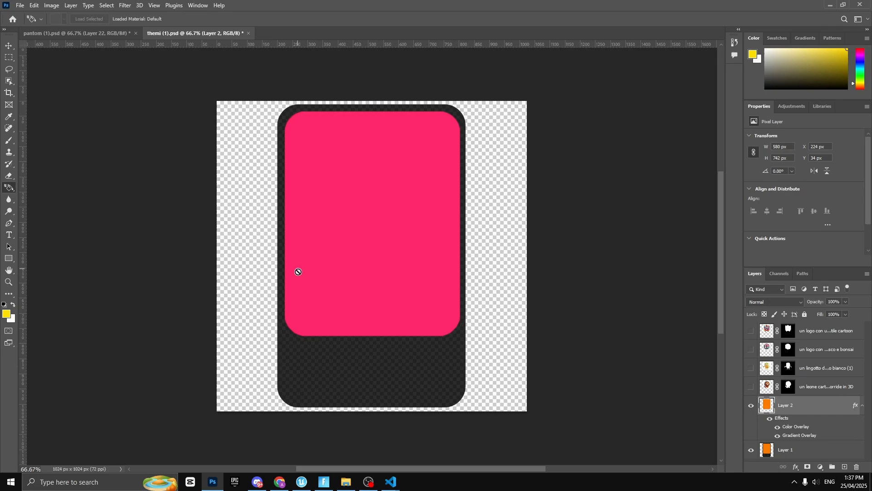
pyautogui.moveTo(308, 238)
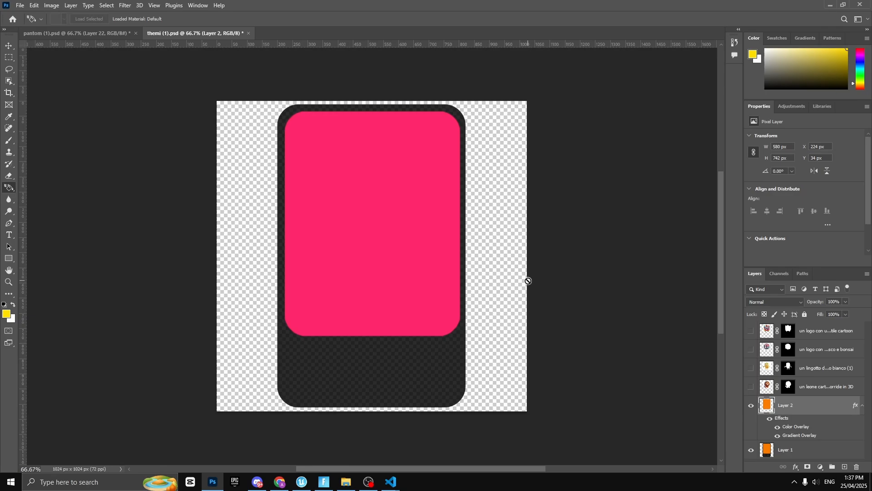
pyautogui.moveTo(434, 281)
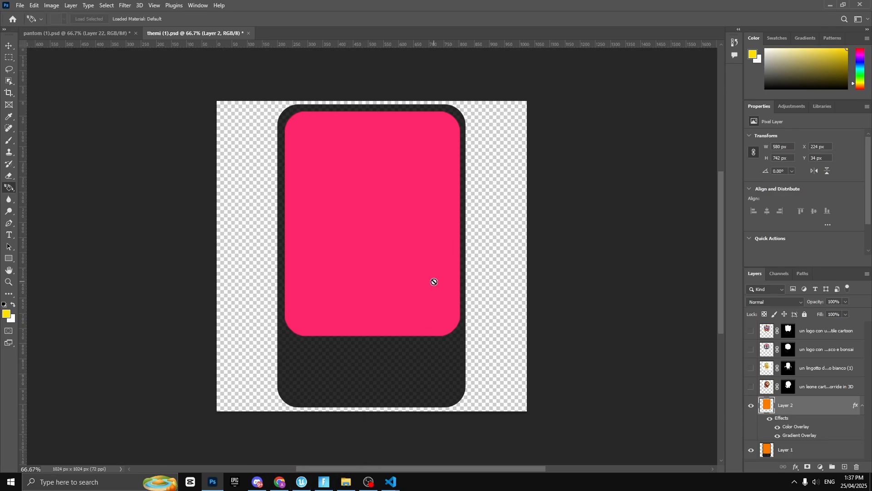